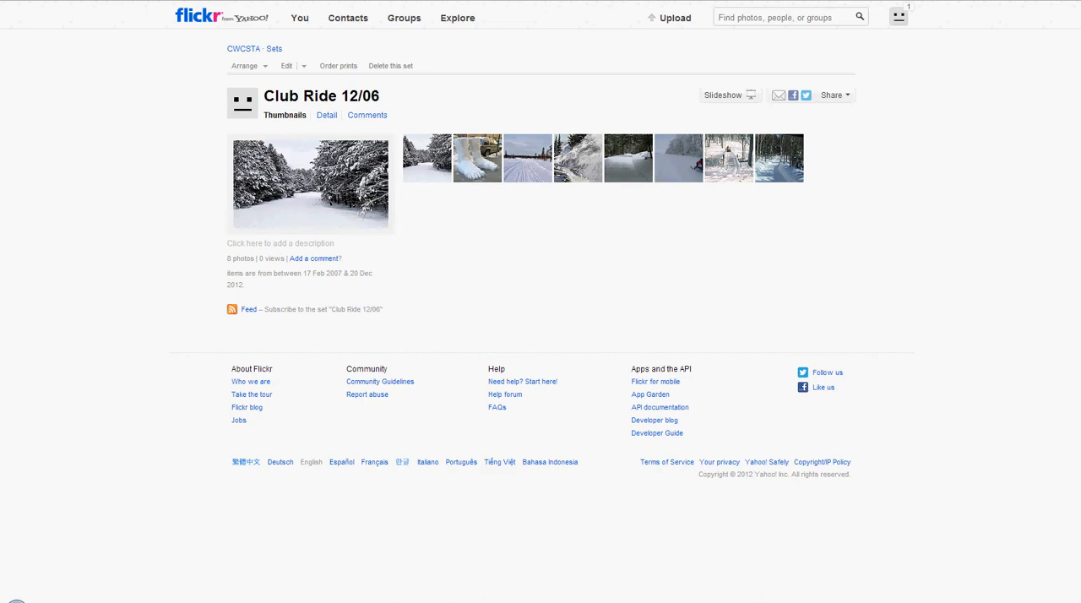
{"action": "mouse_move", "coordinate": [672, 51]}
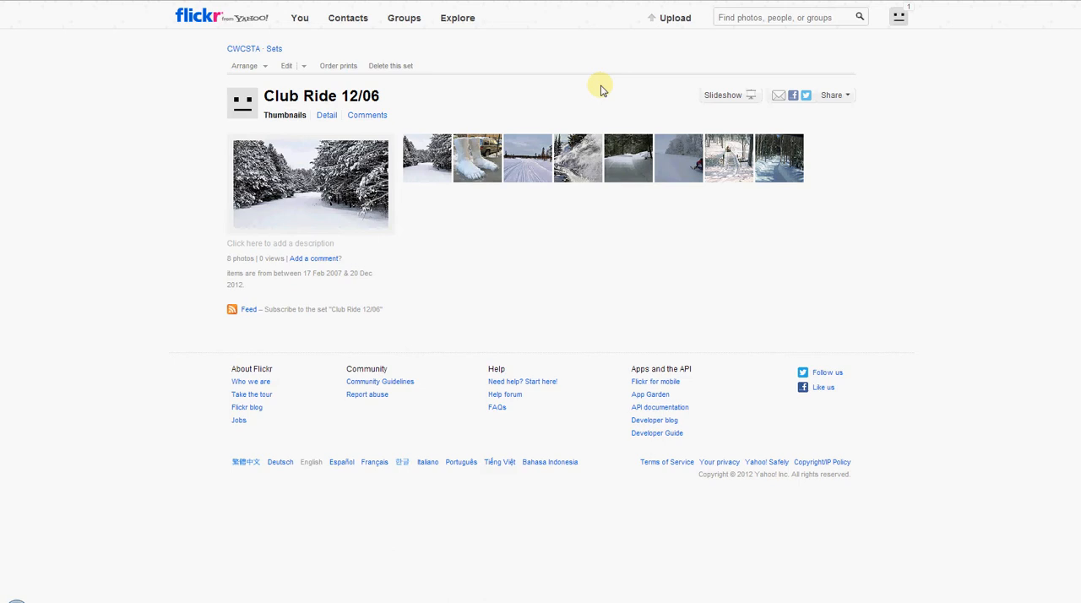
{"action": "mouse_move", "coordinate": [564, 103]}
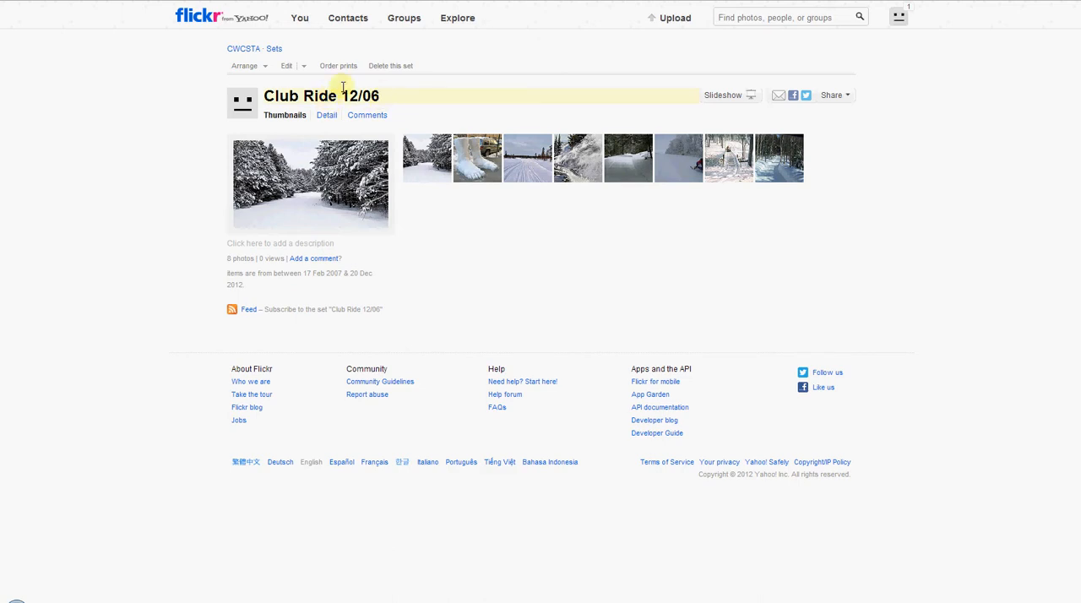
{"action": "mouse_move", "coordinate": [658, 210]}
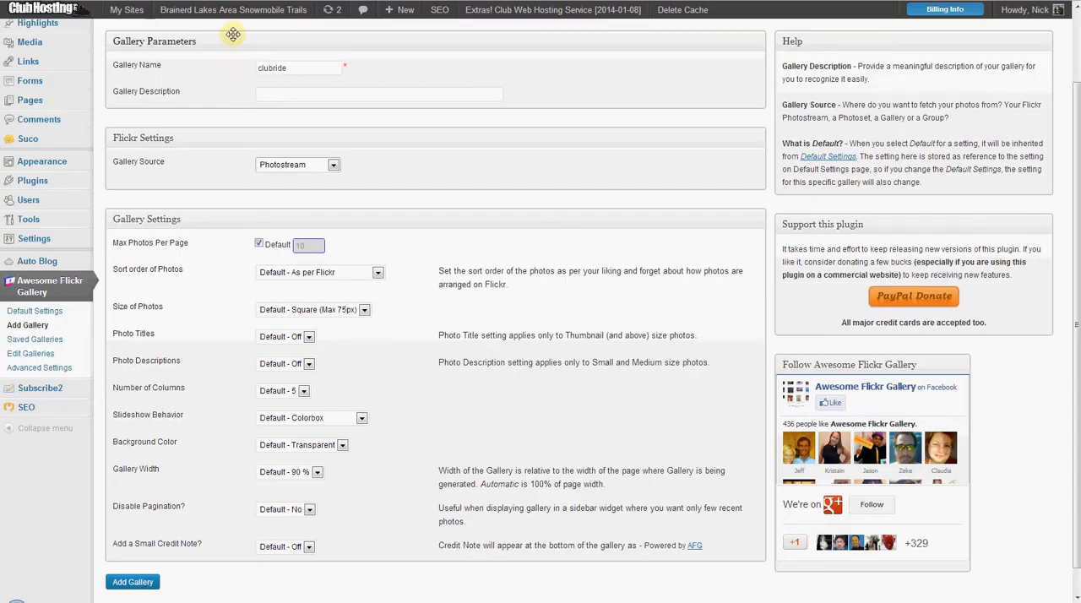
{"action": "mouse_move", "coordinate": [28, 326]}
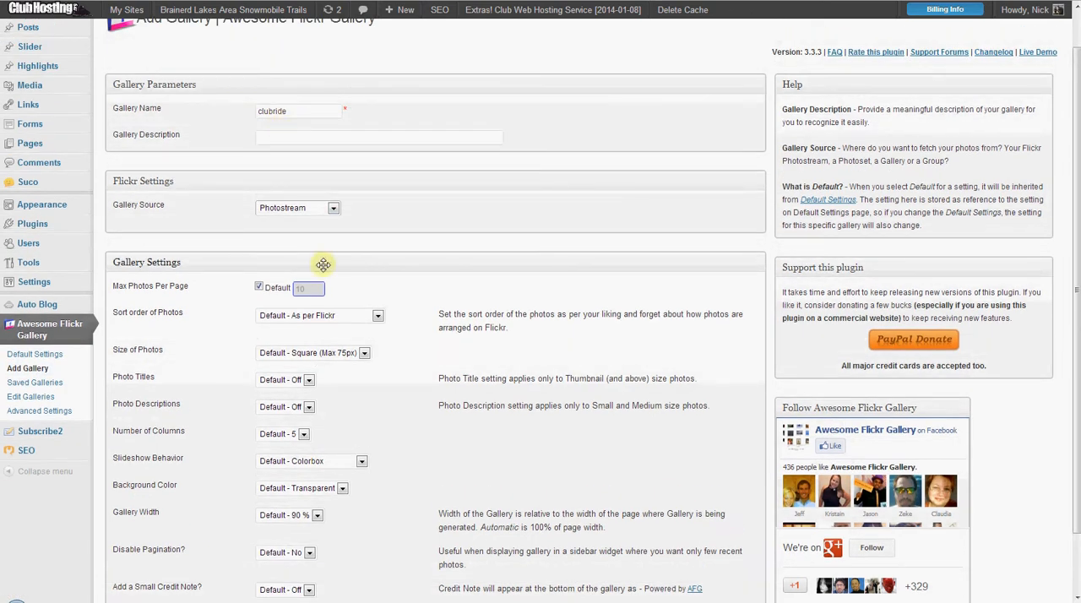
- Source the gallery from the Club Ride 12/06 Flickr photoset with Small (Max 240px) photos
{"action": "left_click", "coordinate": [297, 208]}
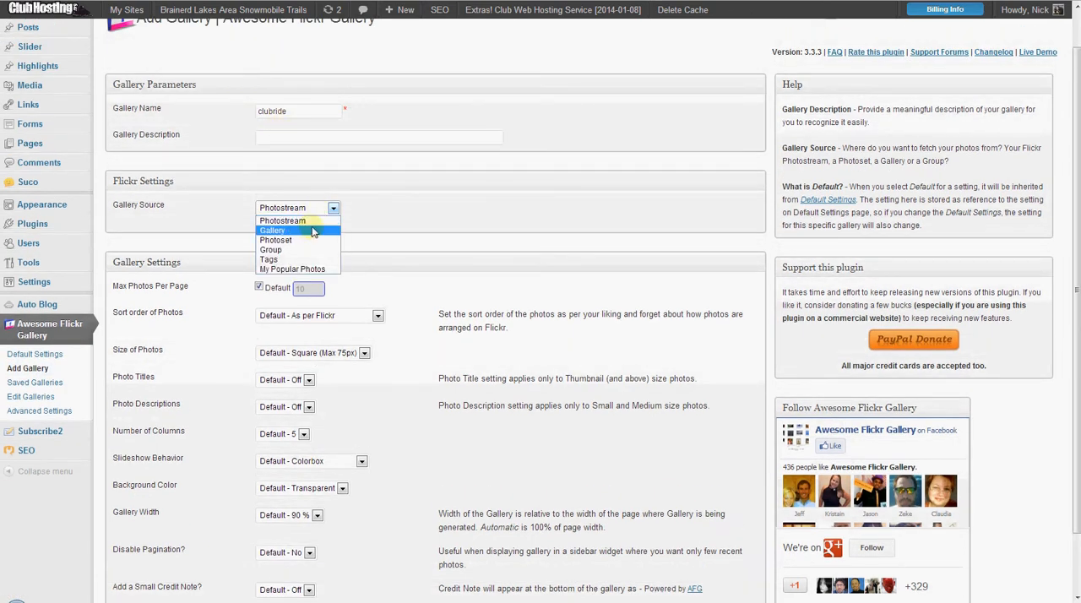
{"action": "left_click", "coordinate": [275, 240]}
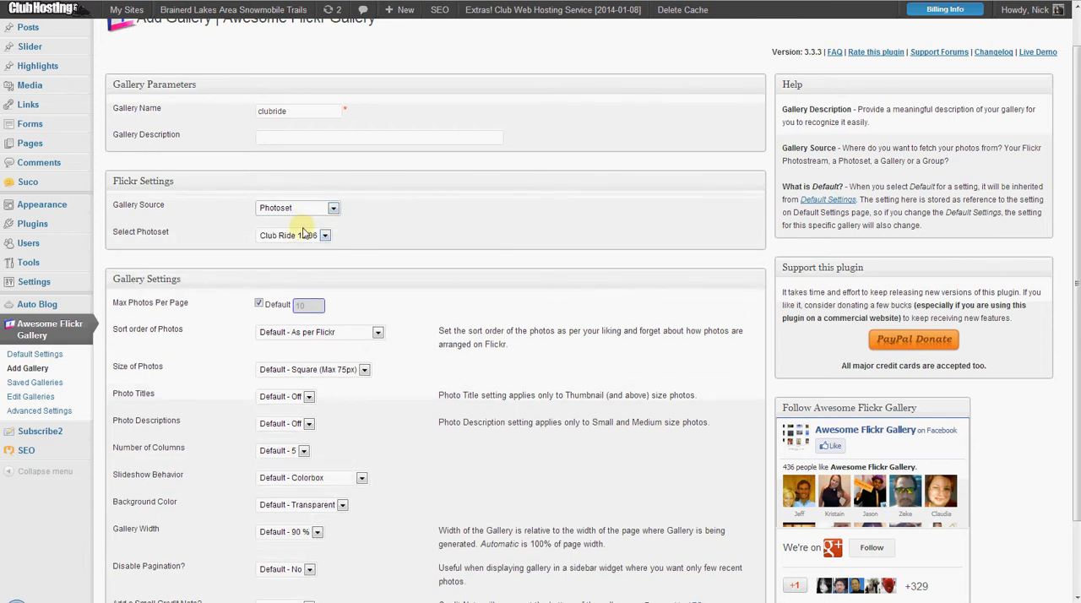
{"action": "left_click", "coordinate": [323, 235]}
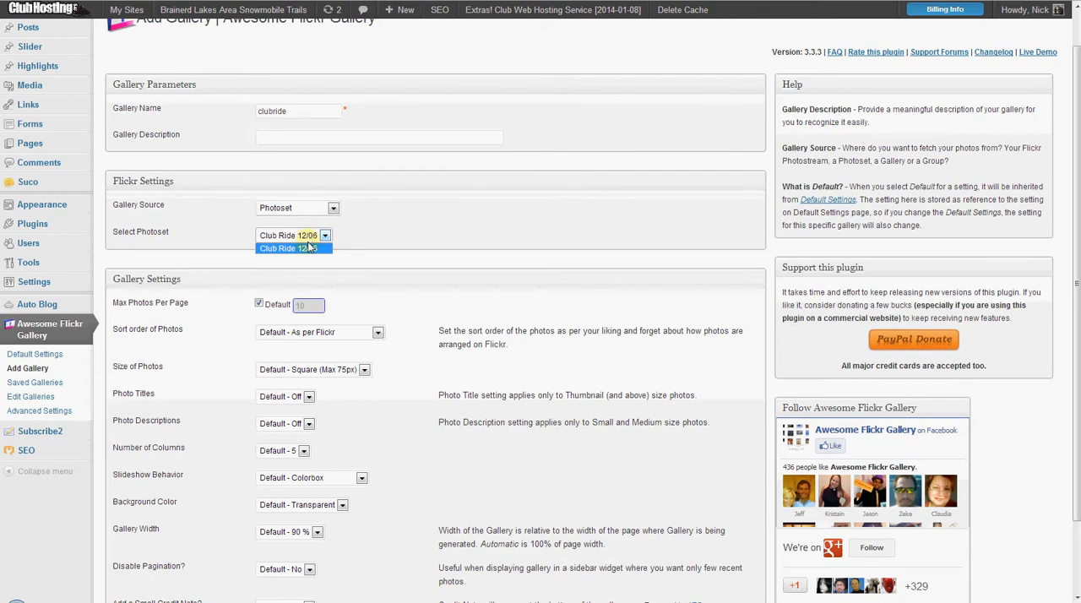
{"action": "scroll", "scroll_direction": "down", "scroll_amount": 3}
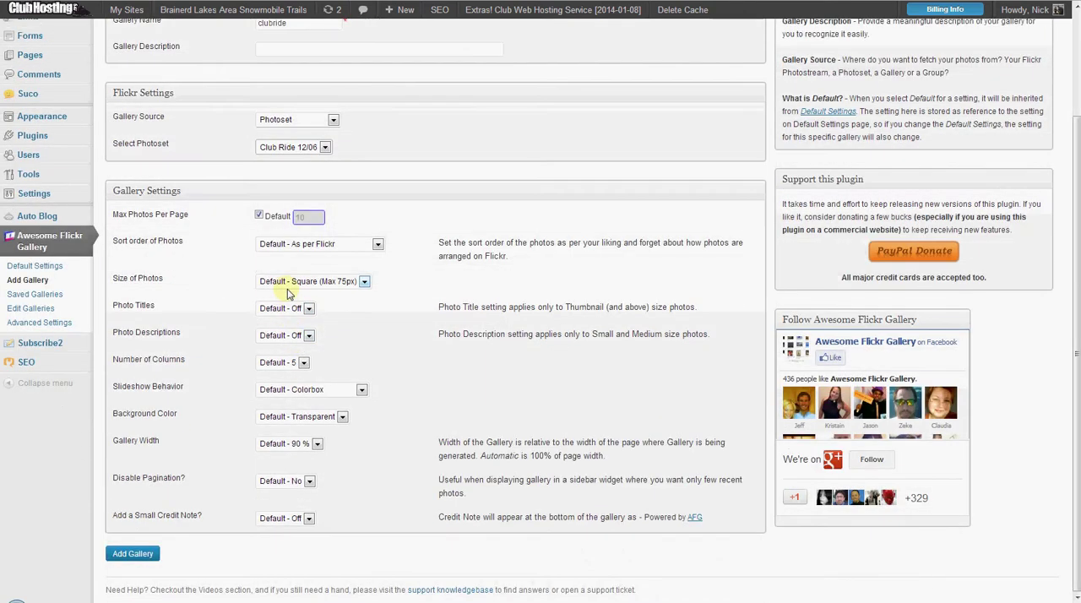
{"action": "mouse_move", "coordinate": [325, 314]}
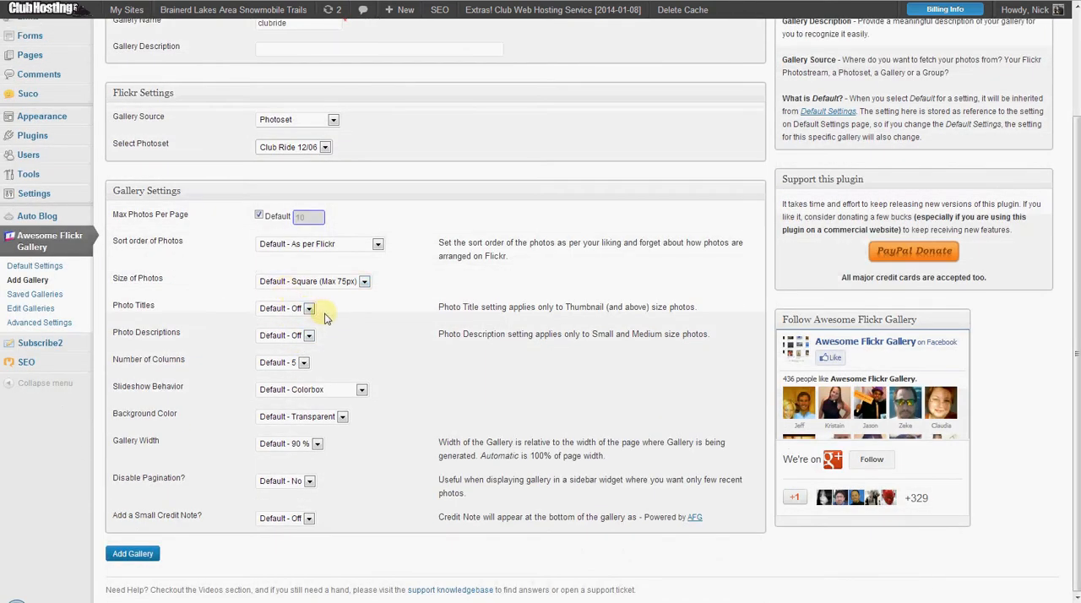
{"action": "mouse_move", "coordinate": [291, 315]}
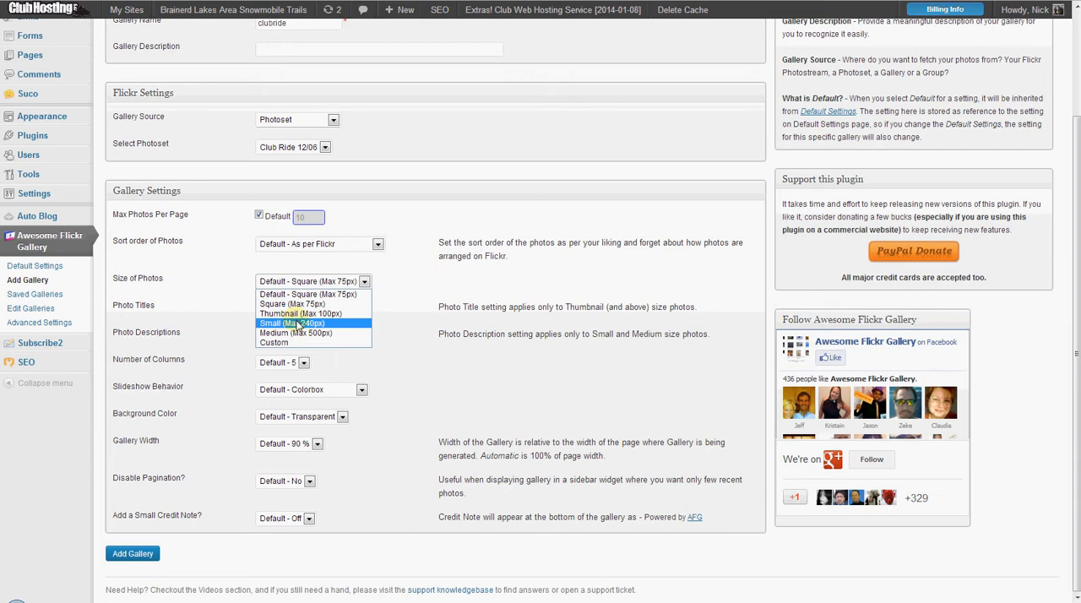
{"action": "left_click", "coordinate": [291, 323]}
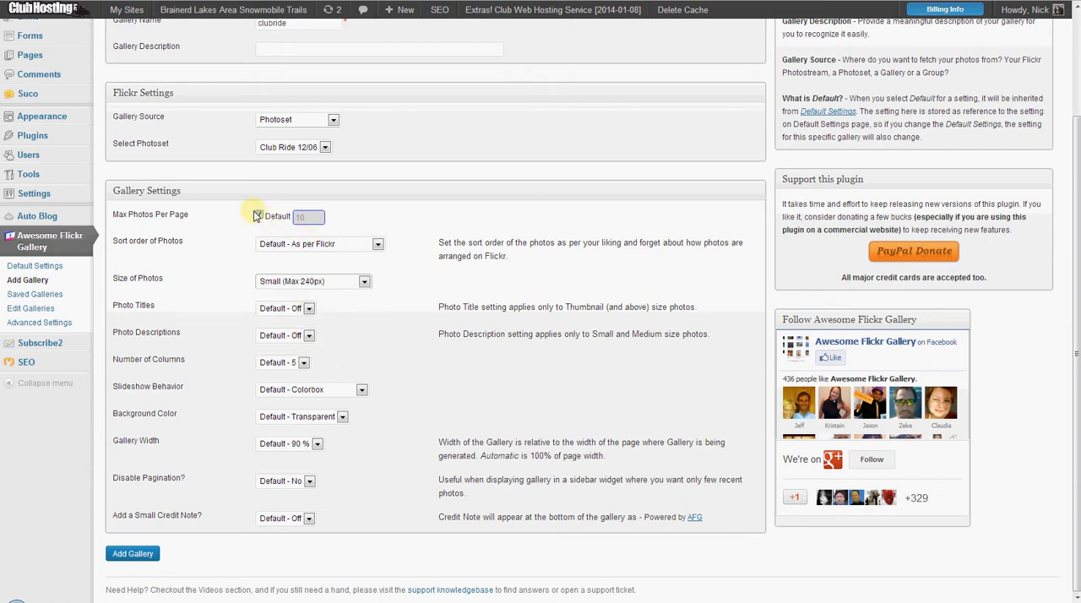
- Drop the default photos-per-page, sort photos randomly, use one column, and set pagination
{"action": "left_click", "coordinate": [258, 216]}
{"action": "type", "text": "1"}
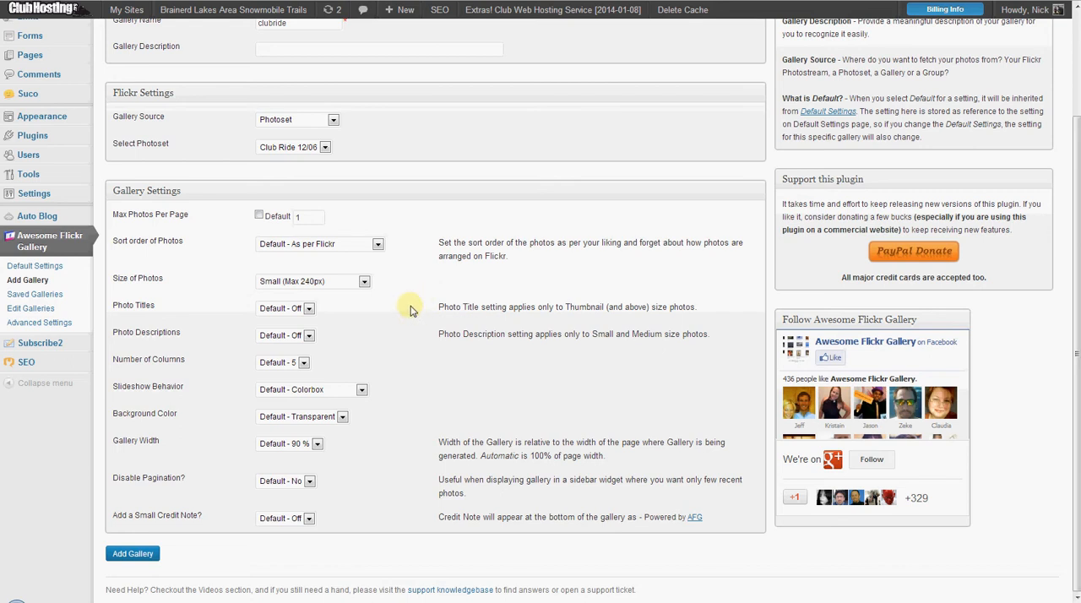
{"action": "mouse_move", "coordinate": [285, 359]}
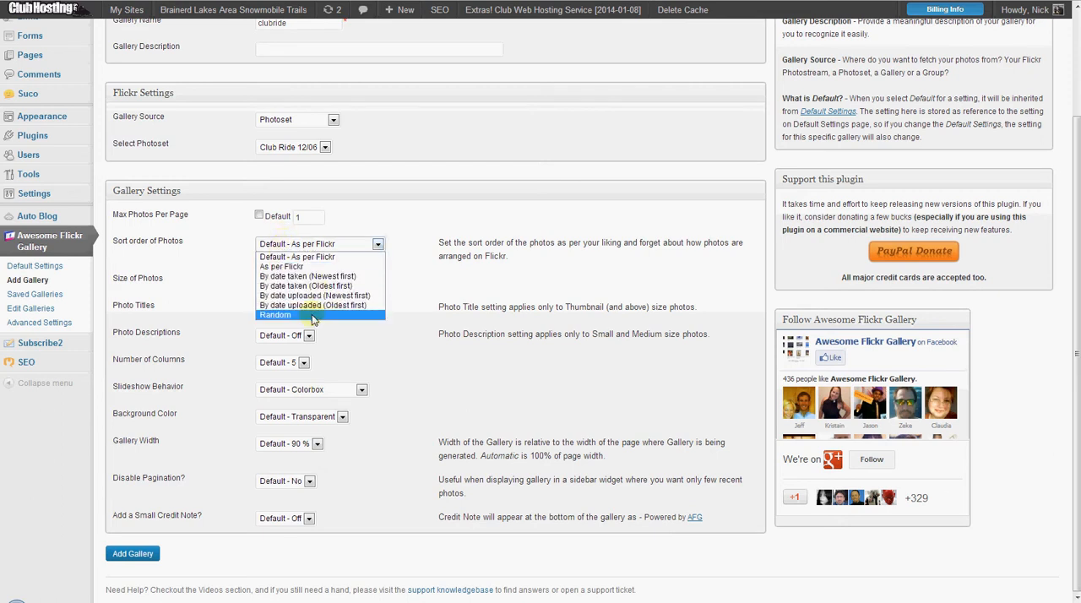
{"action": "left_click", "coordinate": [315, 305]}
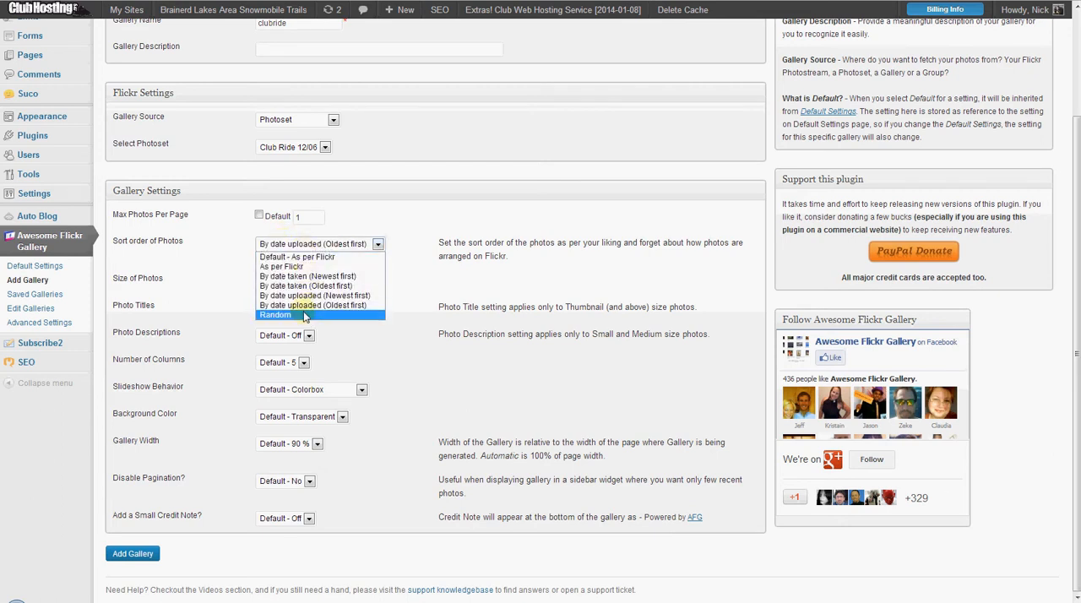
{"action": "left_click", "coordinate": [304, 315]}
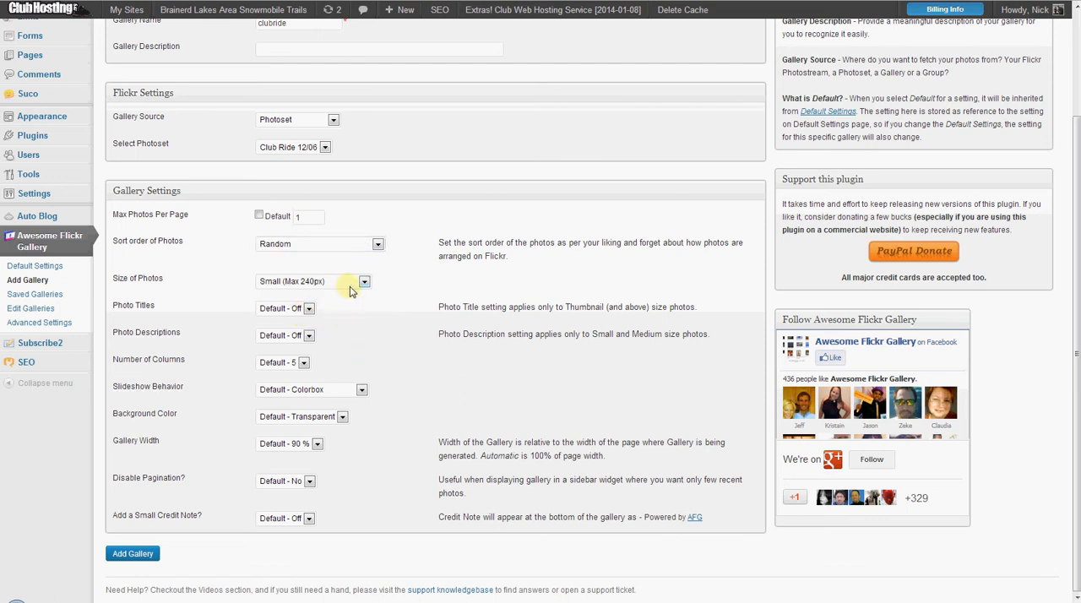
{"action": "mouse_move", "coordinate": [324, 289]}
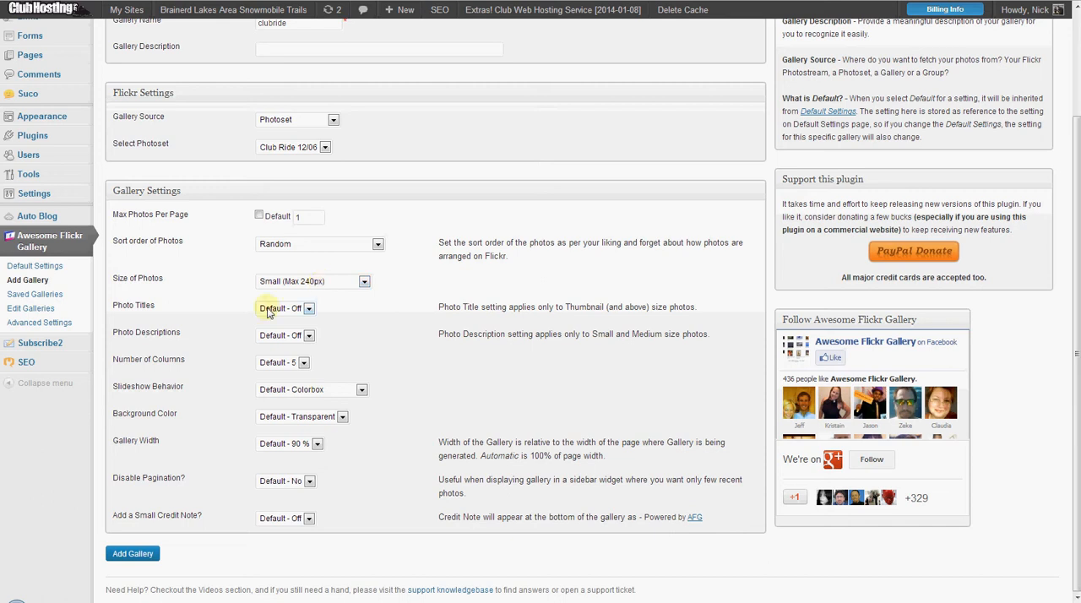
{"action": "mouse_move", "coordinate": [274, 335]}
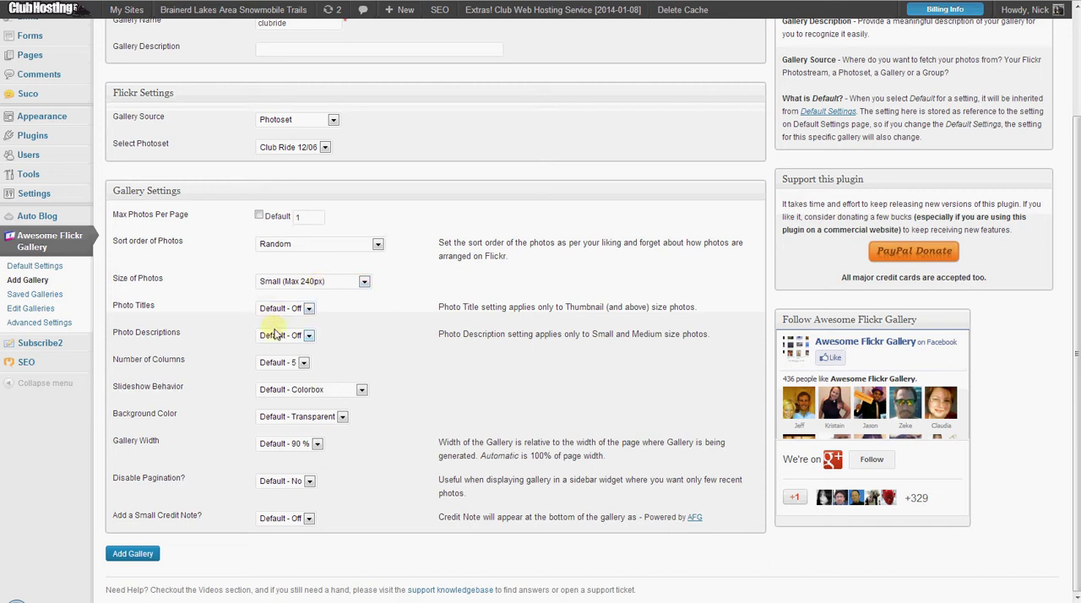
{"action": "left_click", "coordinate": [304, 362]}
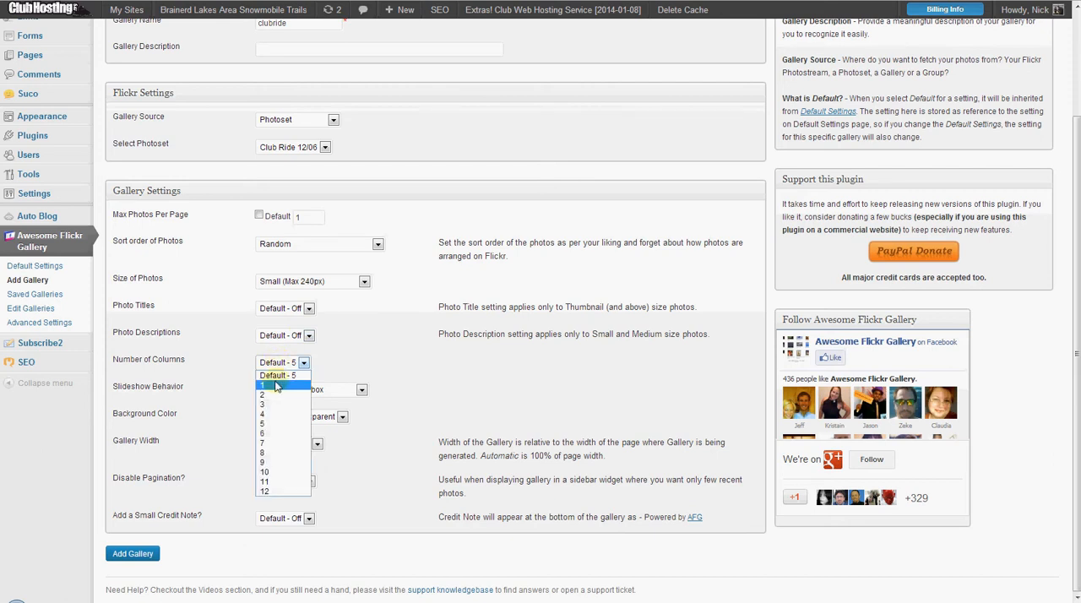
{"action": "left_click", "coordinate": [267, 386]}
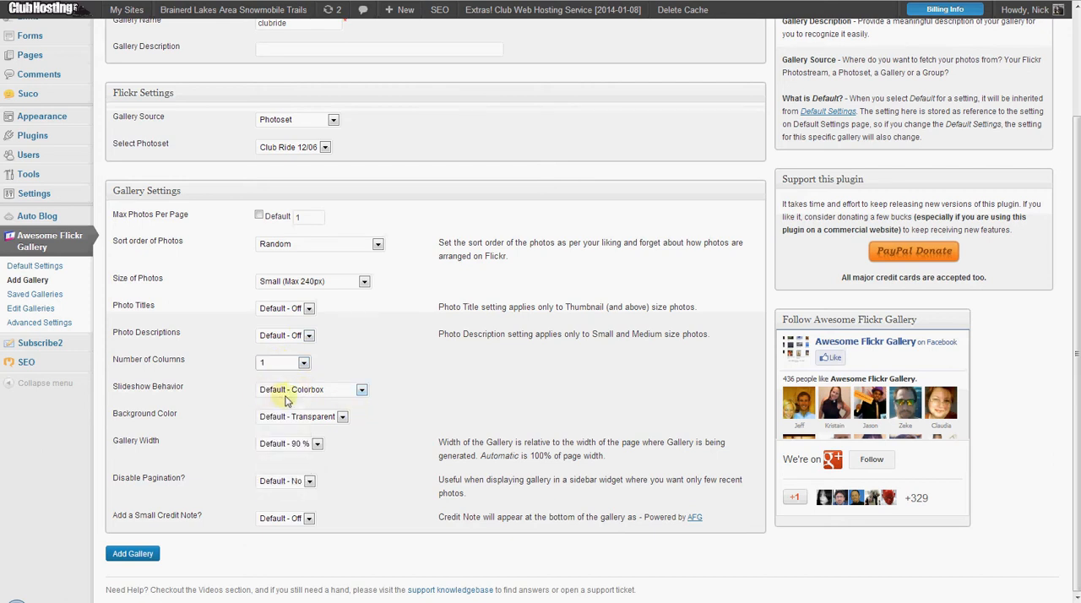
{"action": "mouse_move", "coordinate": [287, 454]}
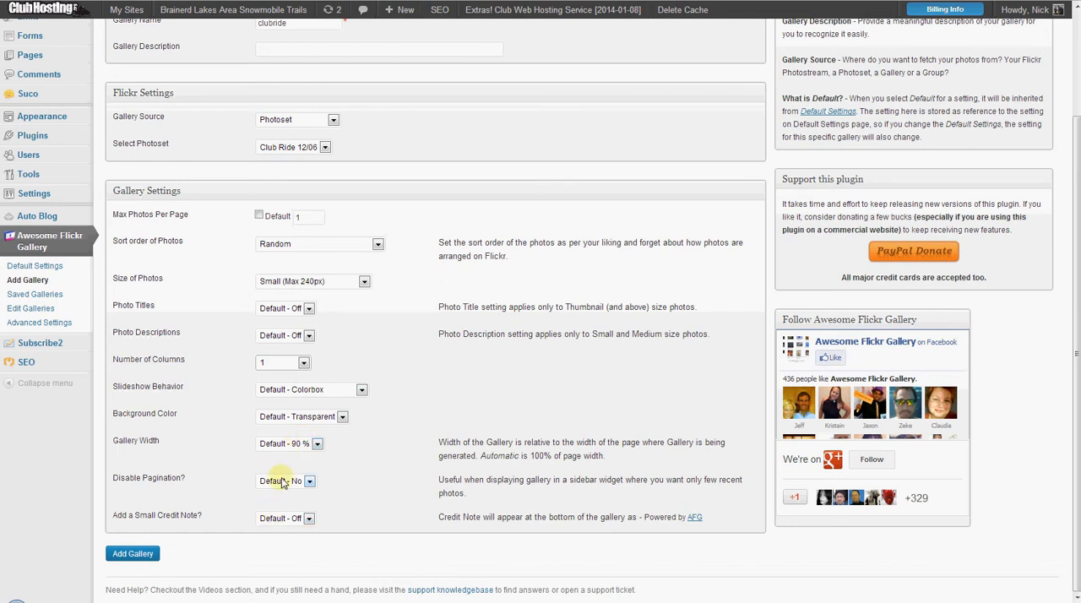
{"action": "left_click", "coordinate": [309, 482]}
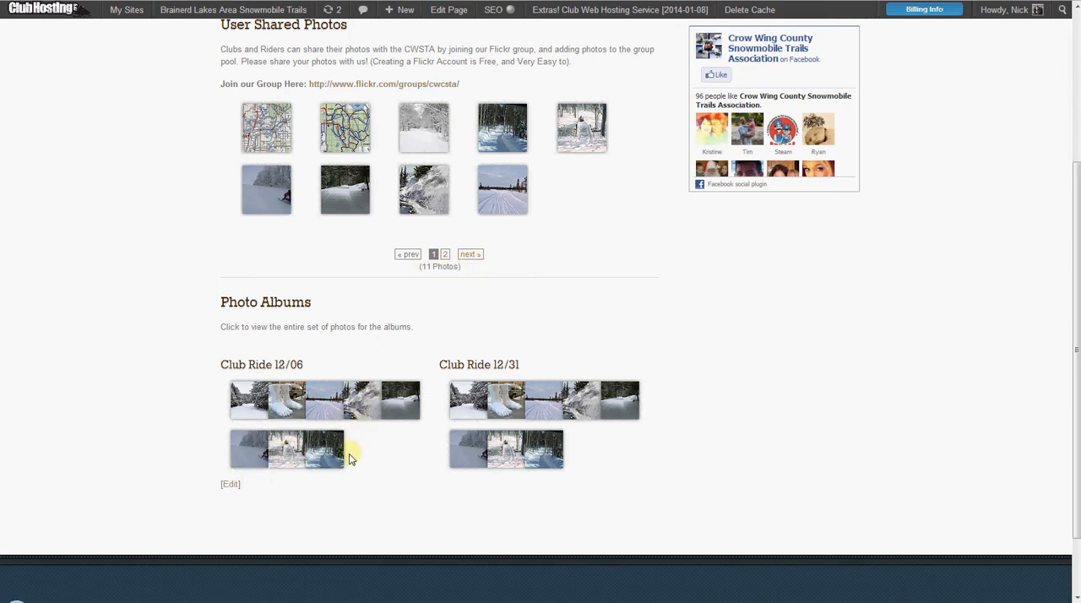
{"action": "mouse_move", "coordinate": [346, 421]}
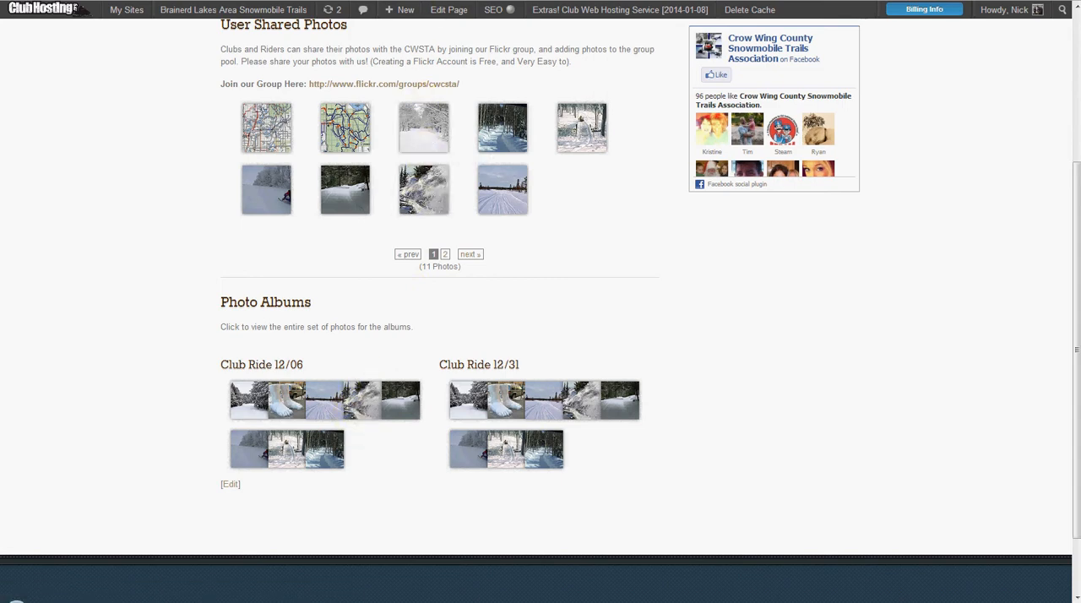
{"action": "mouse_move", "coordinate": [284, 481]}
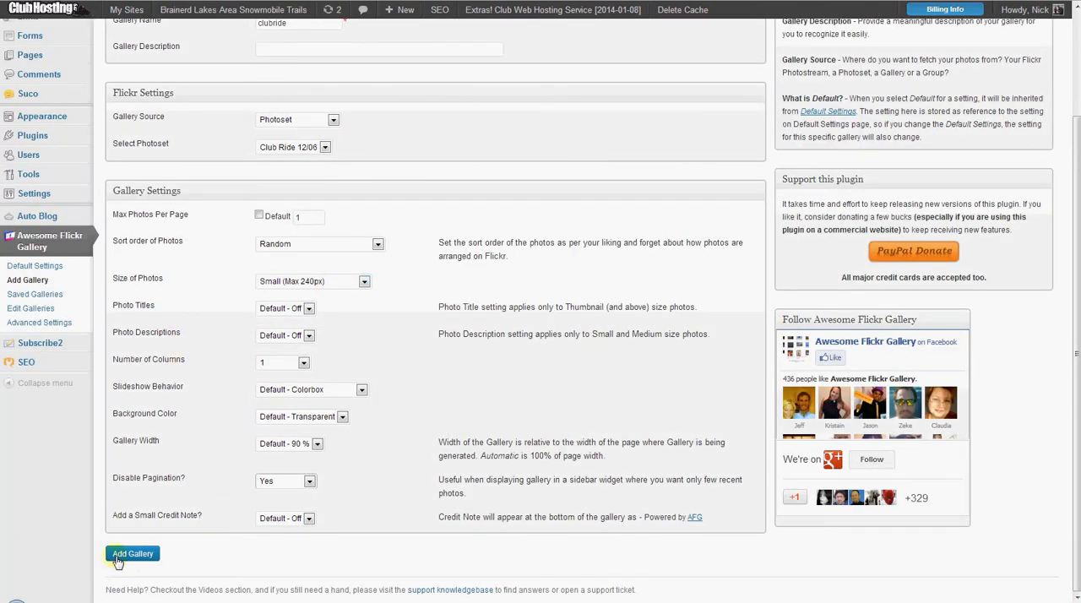
- Create the gallery, then open the Photos page in the page editor
{"action": "left_click", "coordinate": [131, 553]}
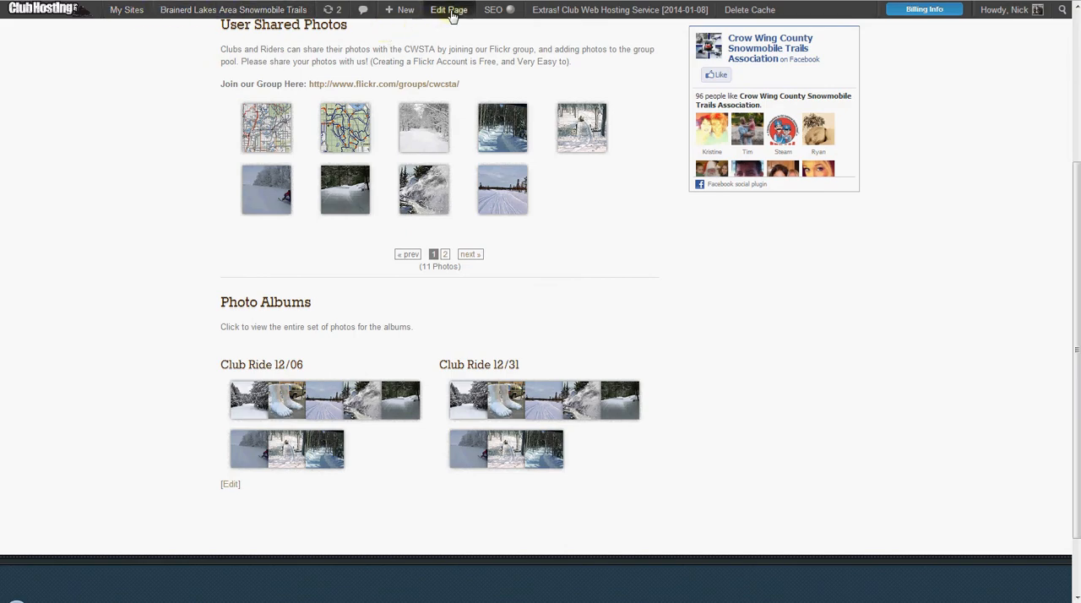
{"action": "left_click", "coordinate": [448, 10]}
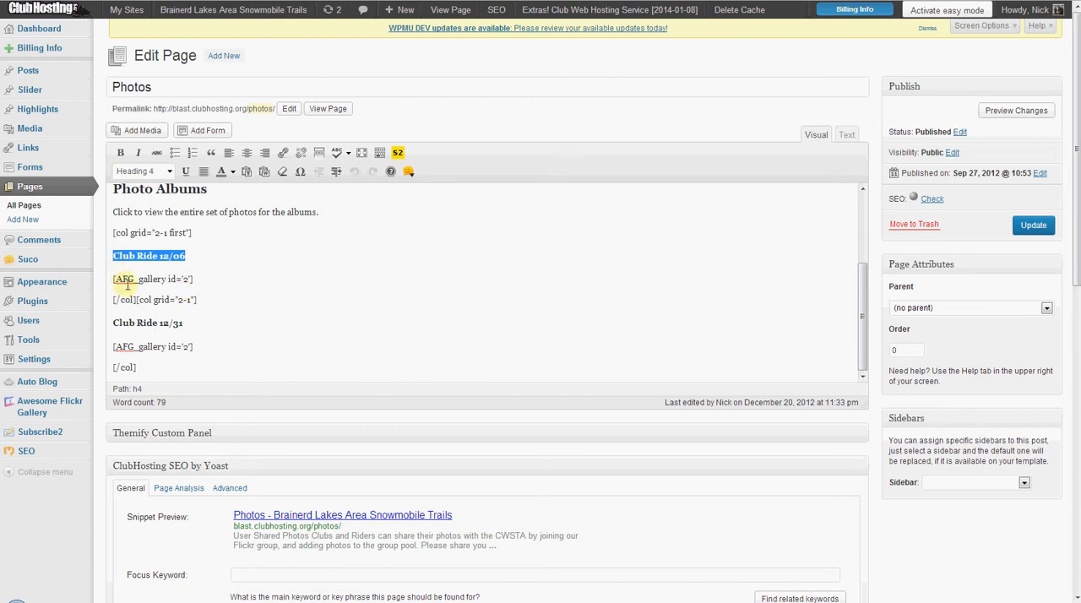
{"action": "mouse_move", "coordinate": [1030, 226]}
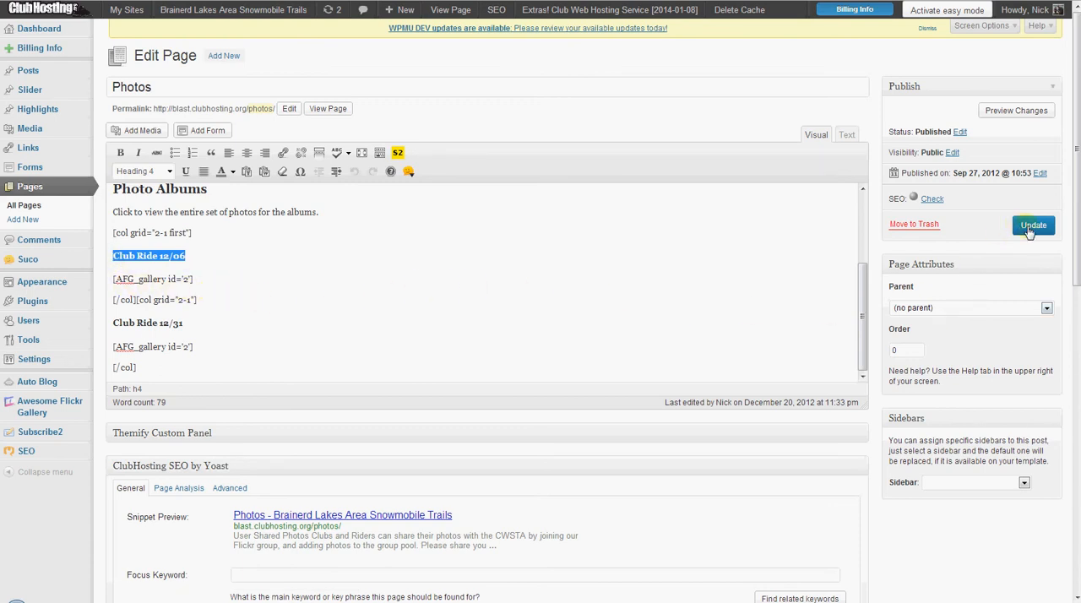
- Update the Photos page to save the gallery 2 shortcodes under both Club Ride headings
{"action": "left_click", "coordinate": [1040, 226]}
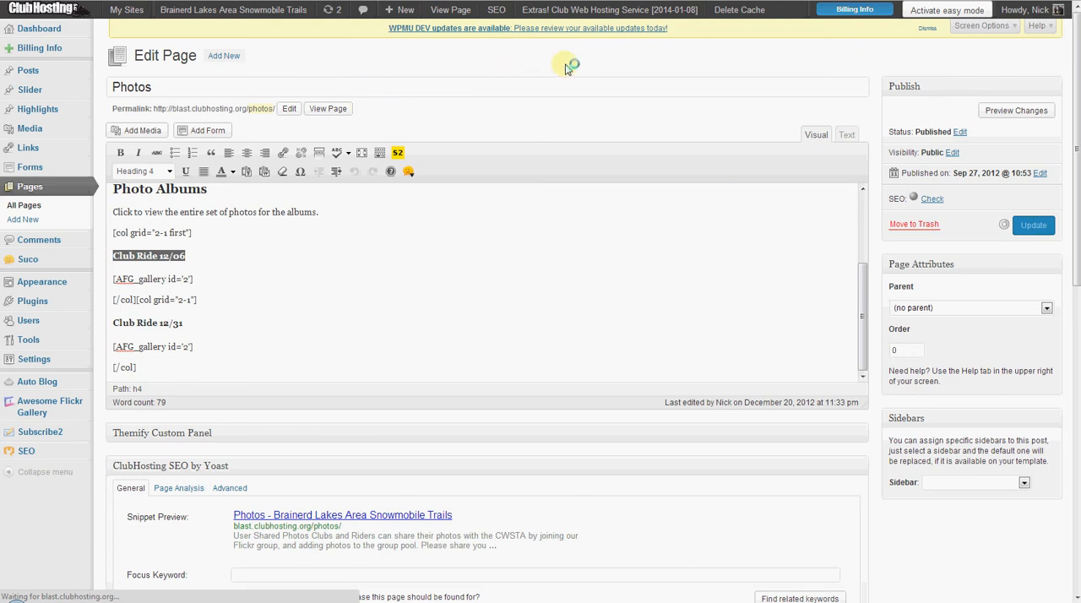
{"action": "left_click", "coordinate": [1033, 225]}
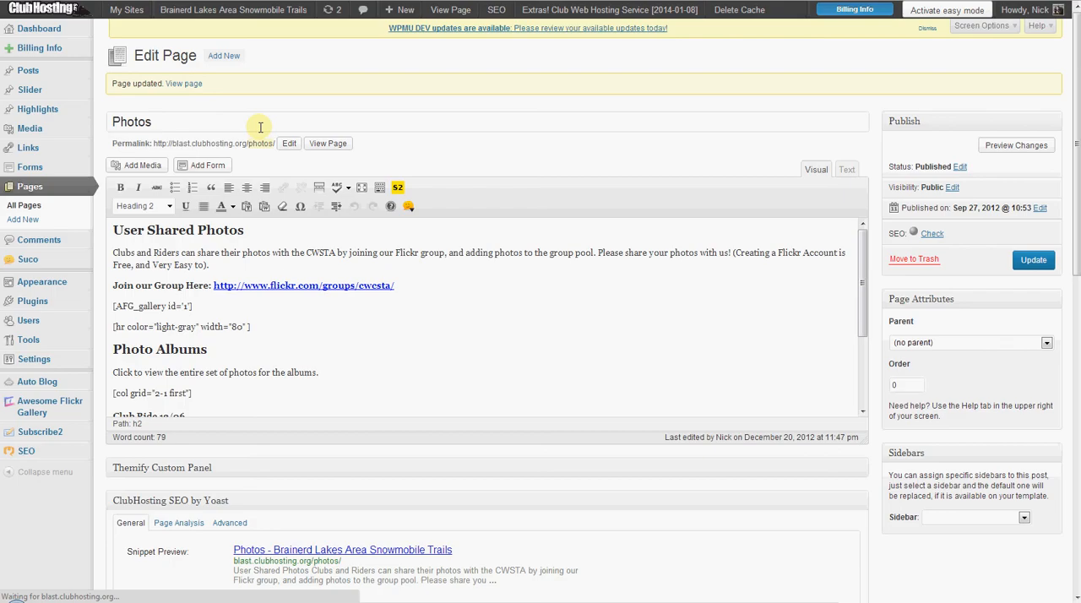
- View the updated Photos page and scroll down to the Photo Albums section
{"action": "left_click", "coordinate": [328, 143]}
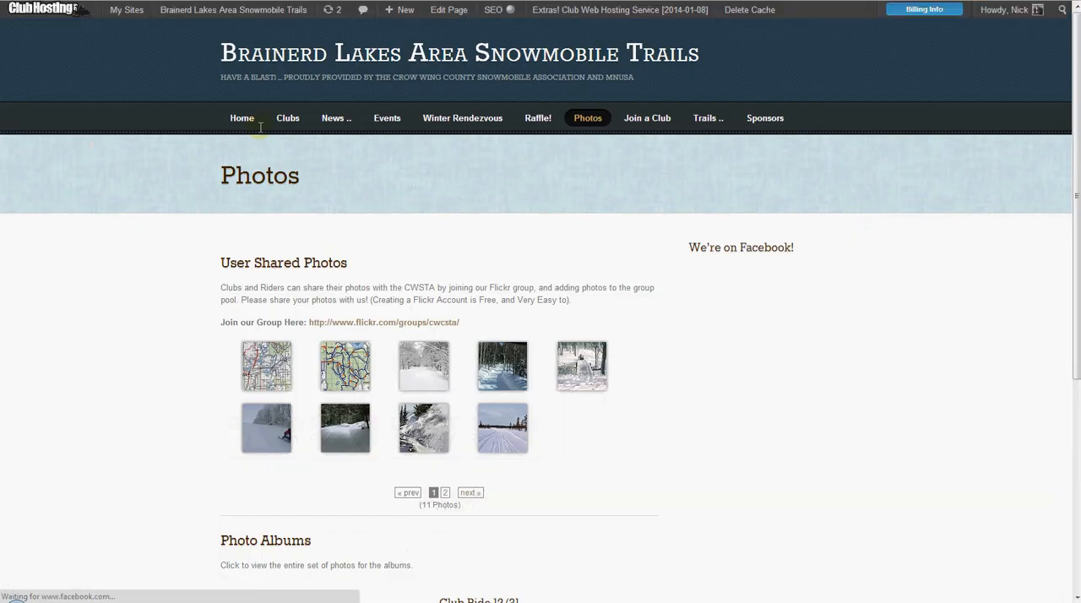
{"action": "scroll", "scroll_direction": "down", "scroll_amount": 3}
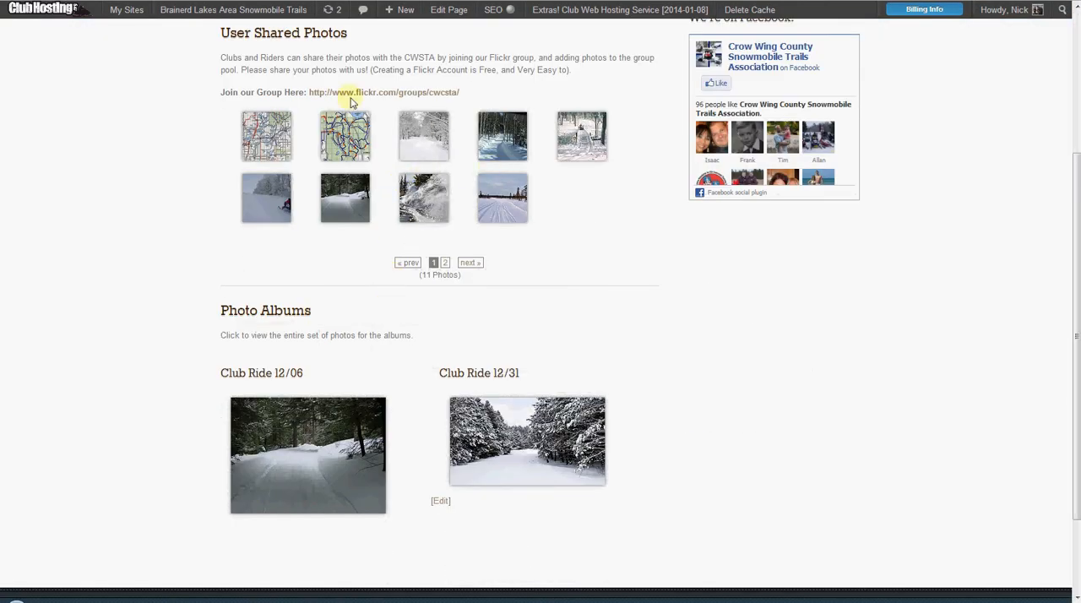
{"action": "mouse_move", "coordinate": [511, 453]}
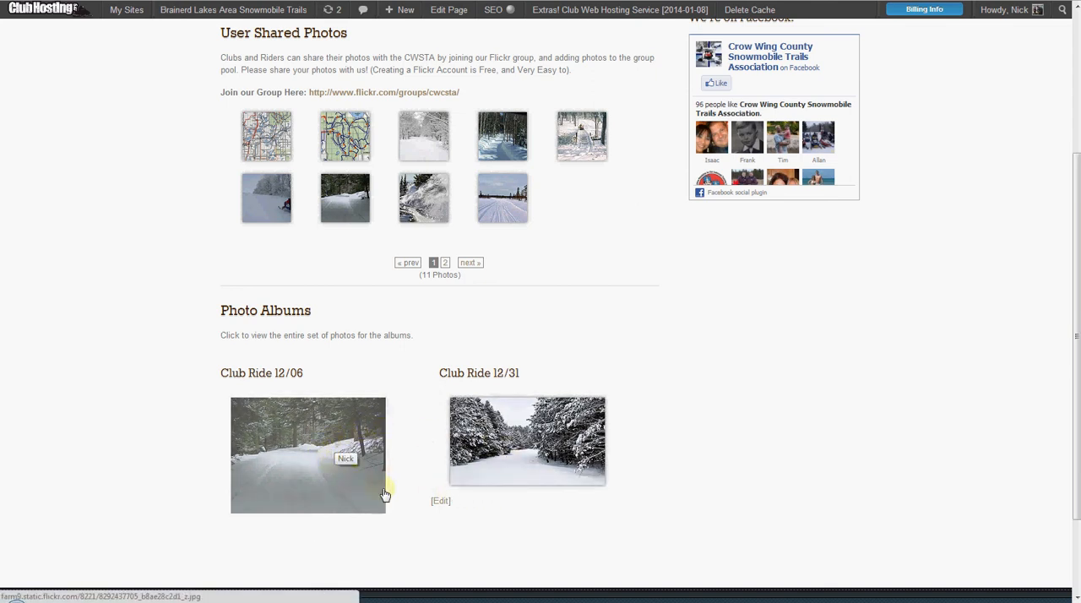
{"action": "mouse_move", "coordinate": [351, 446]}
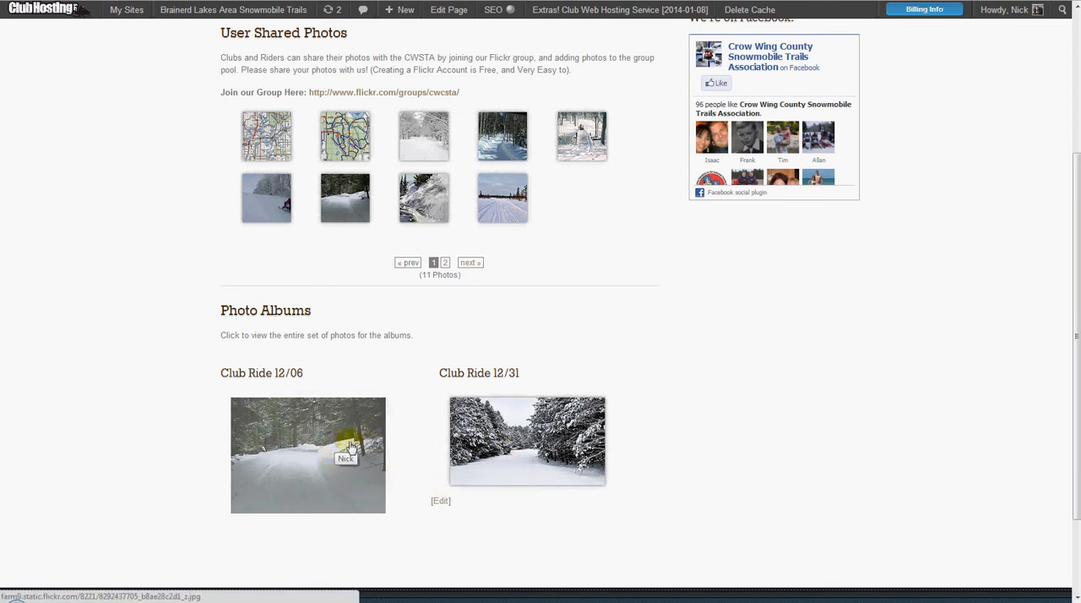
{"action": "mouse_move", "coordinate": [475, 548]}
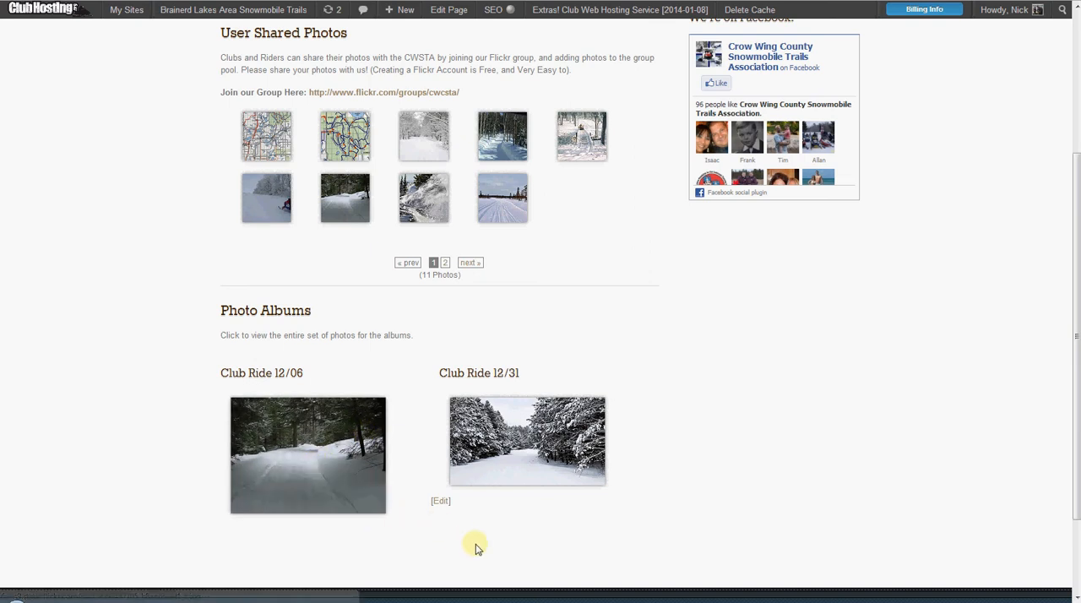
{"action": "mouse_move", "coordinate": [260, 337]}
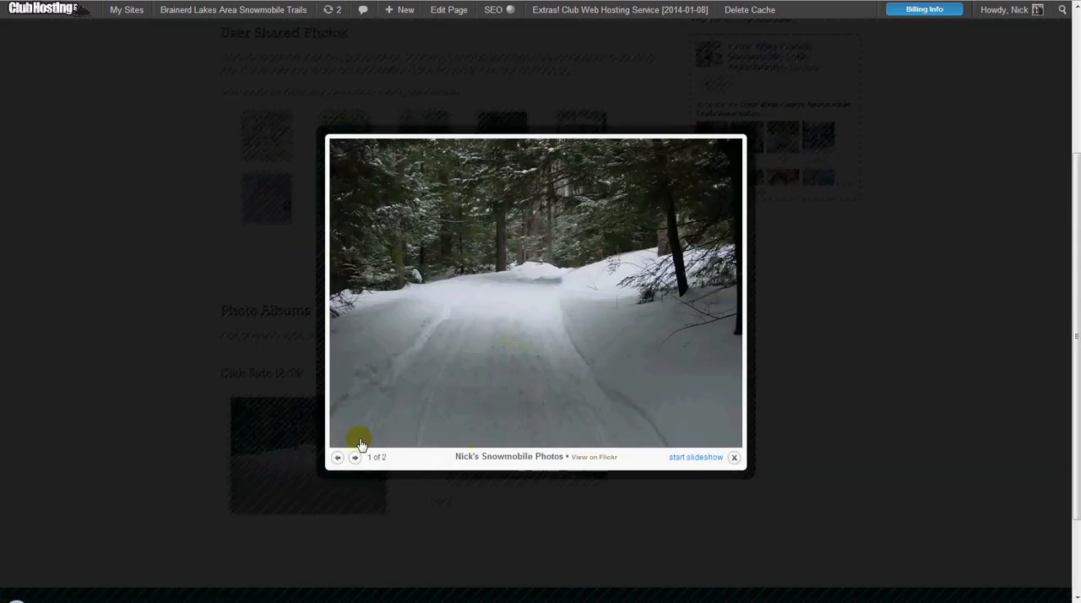
- Advance the Colorbox slideshow to photo 2 of 2, then close the lightbox
{"action": "left_click", "coordinate": [355, 458]}
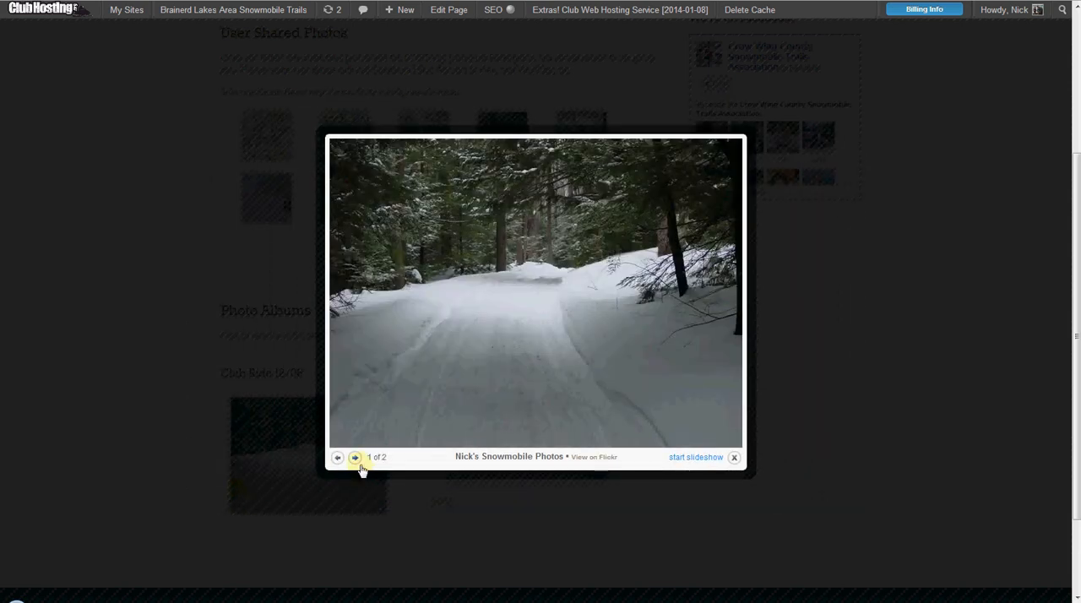
{"action": "left_click", "coordinate": [355, 457]}
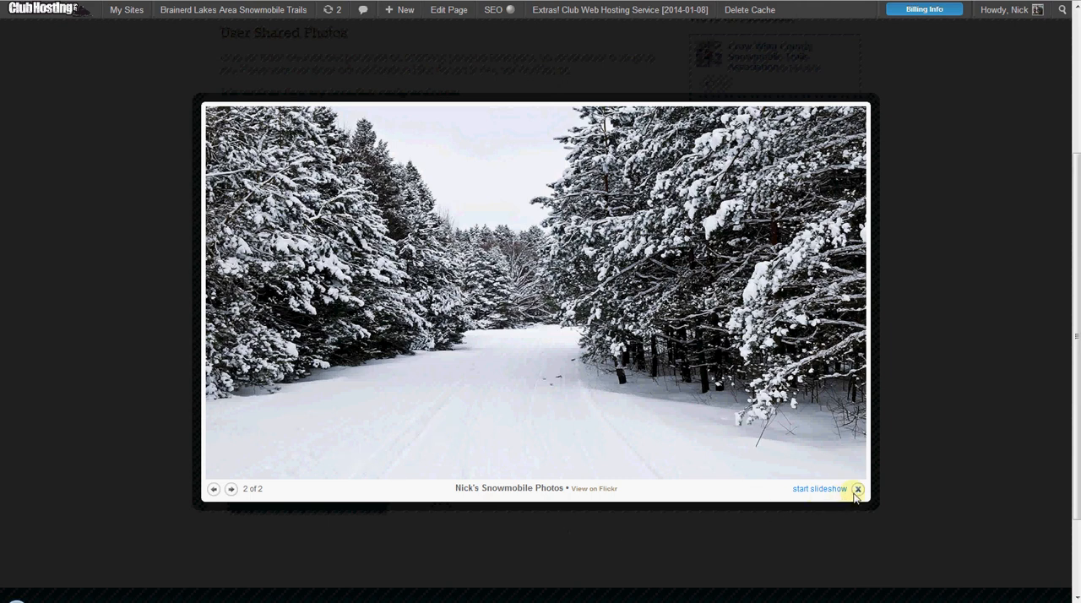
{"action": "left_click", "coordinate": [857, 489]}
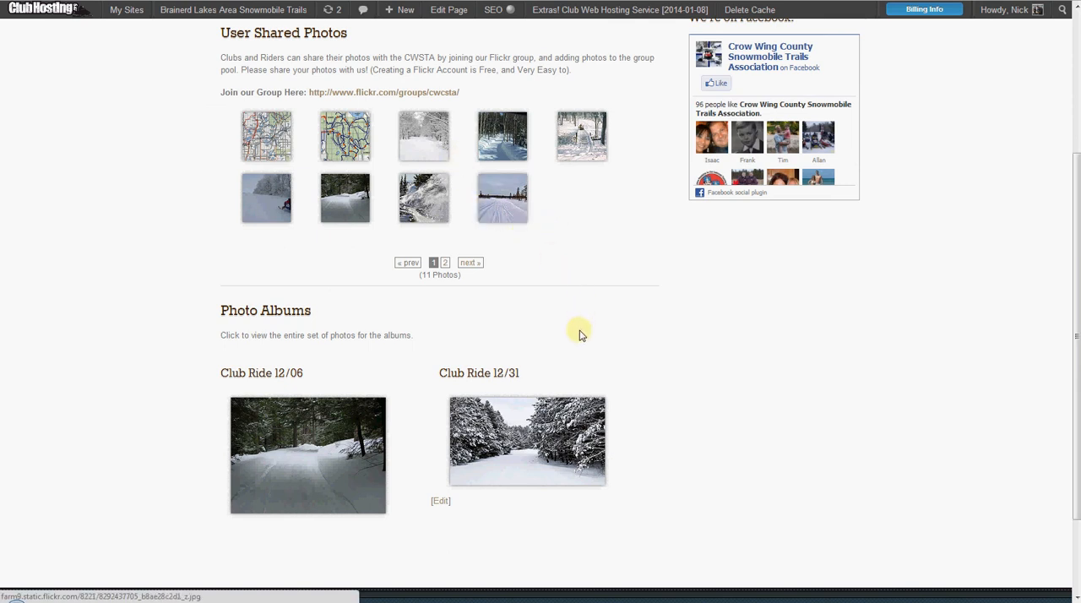
{"action": "mouse_move", "coordinate": [553, 327]}
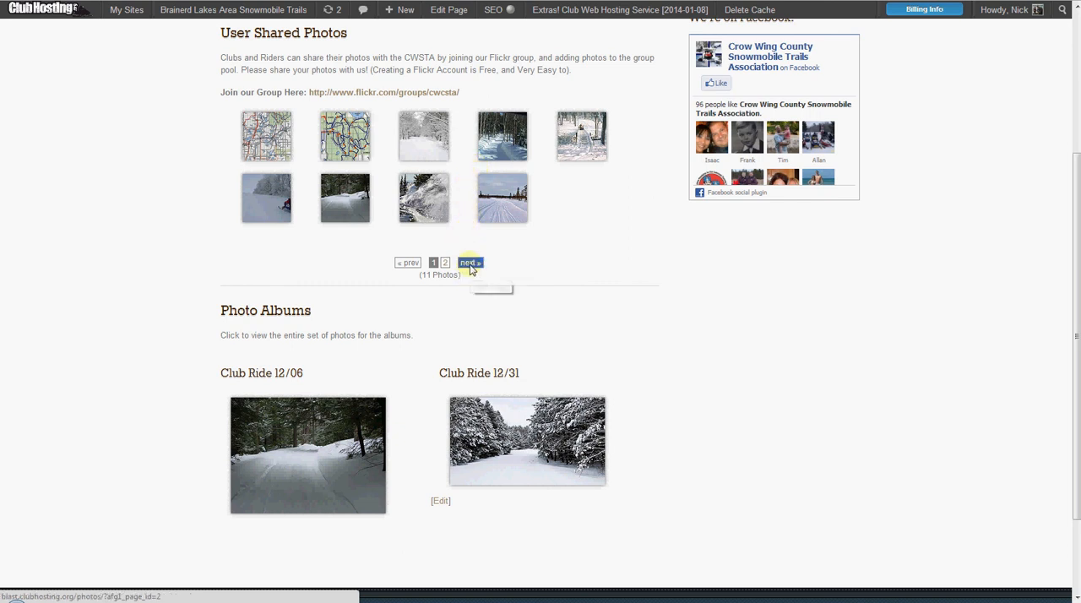
{"action": "mouse_move", "coordinate": [470, 263]}
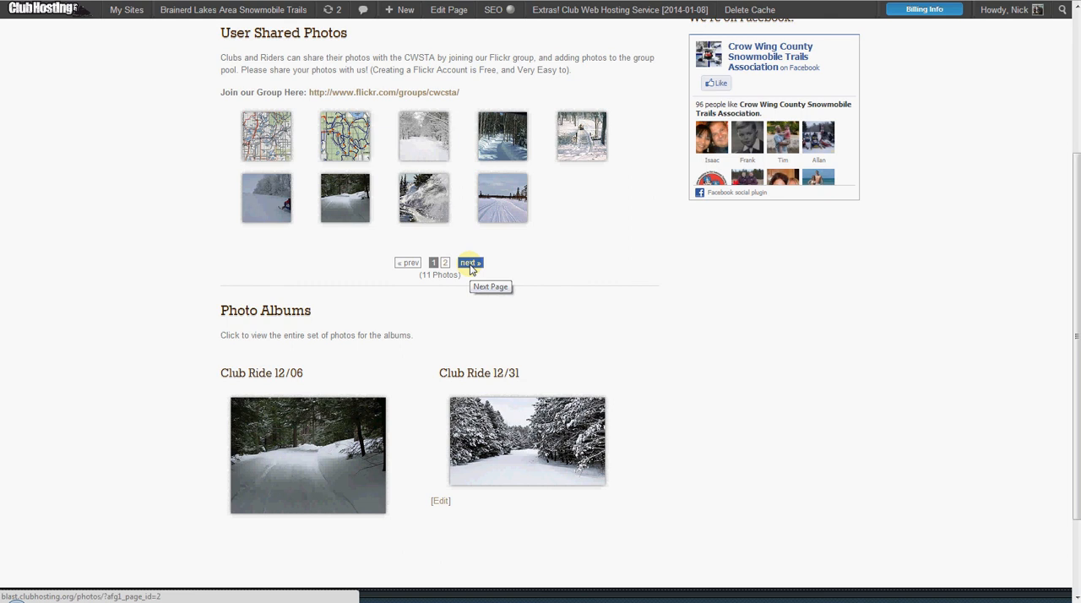